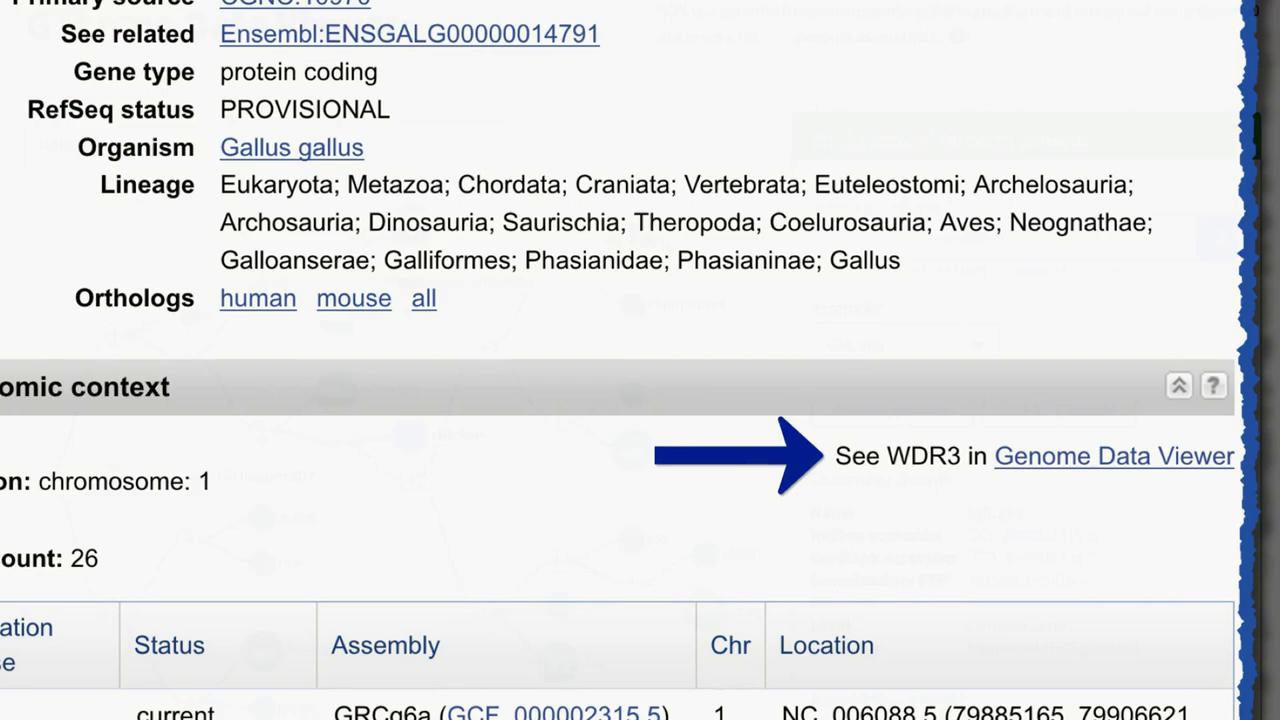
# Step: Open WDR3's genomic context in Genome Data Viewer on the Gallus_gallus-5.0 assembly
pyautogui.click(1113, 456)
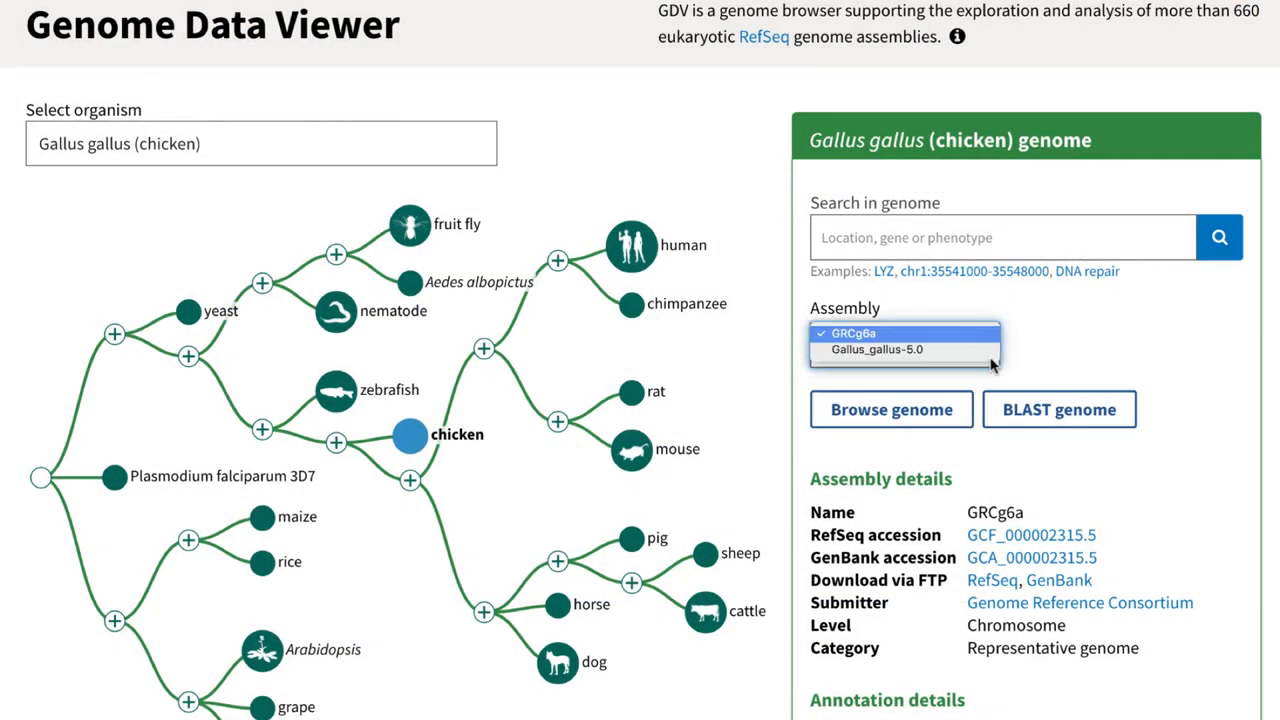
pyautogui.click(876, 349)
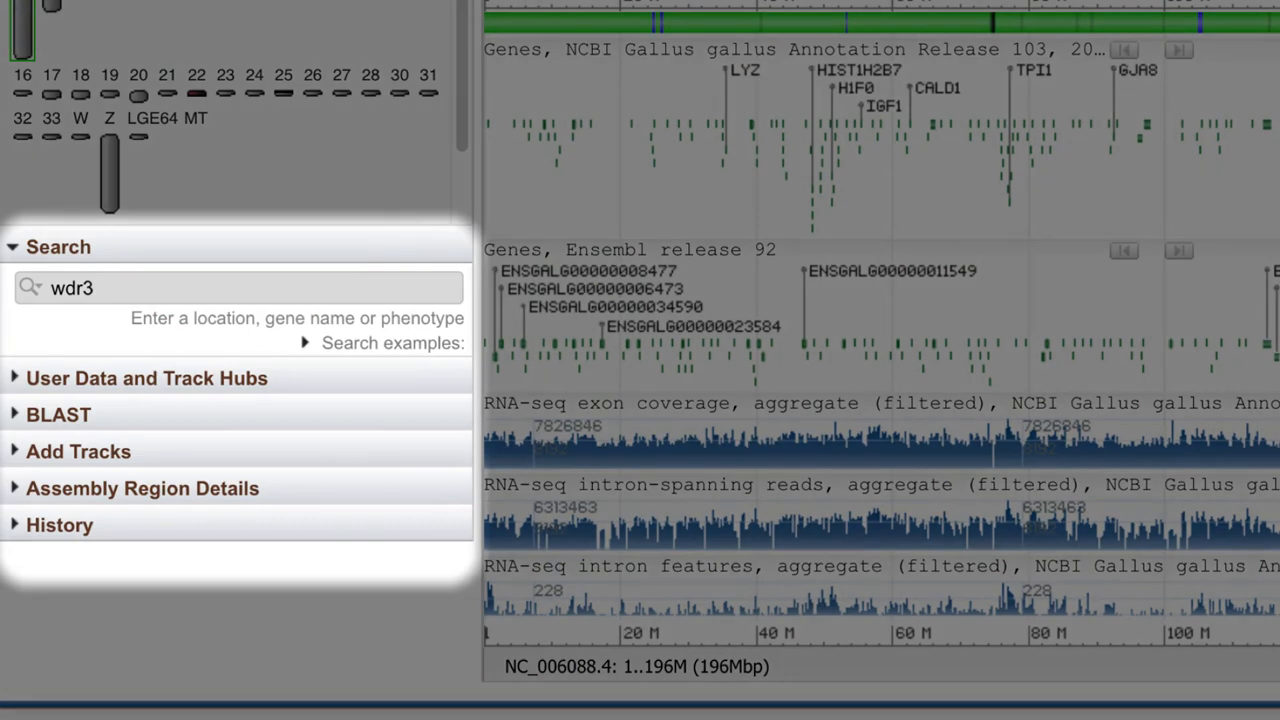
# Step: Search for wdr3 and jump to the WDR3 gene row on chromosome 1
pyautogui.click(449, 288)
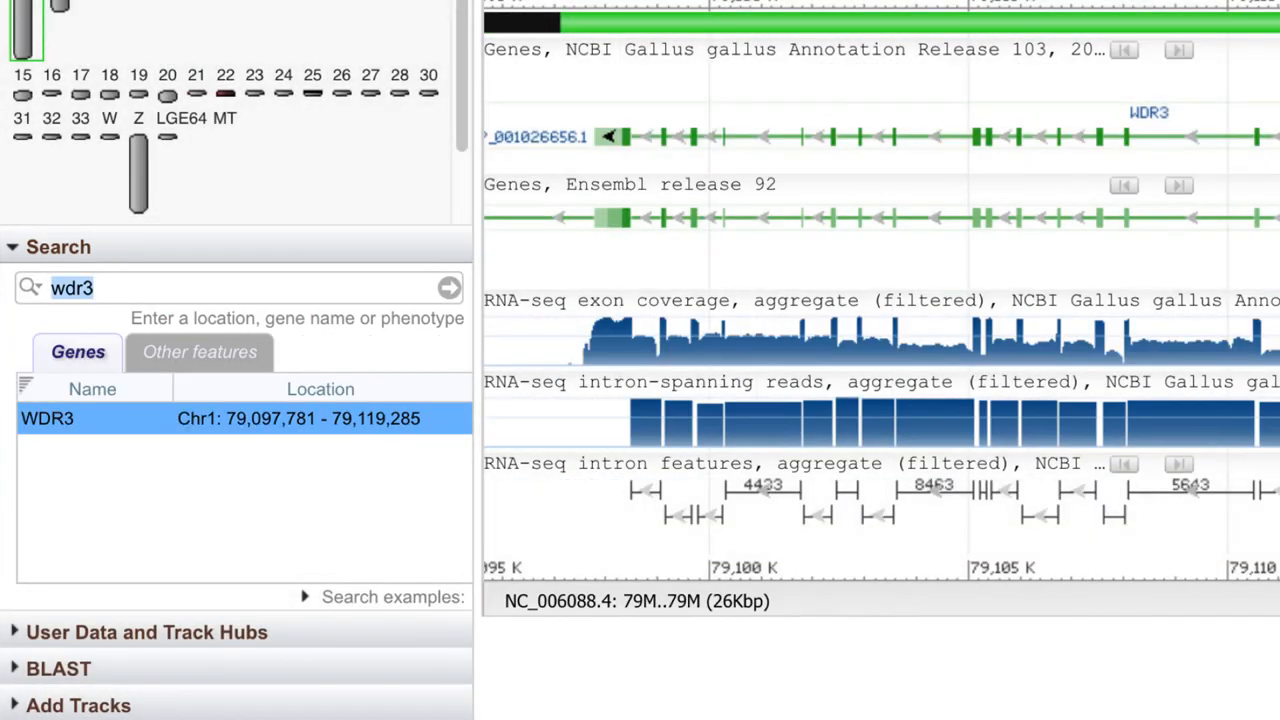
pyautogui.click(47, 418)
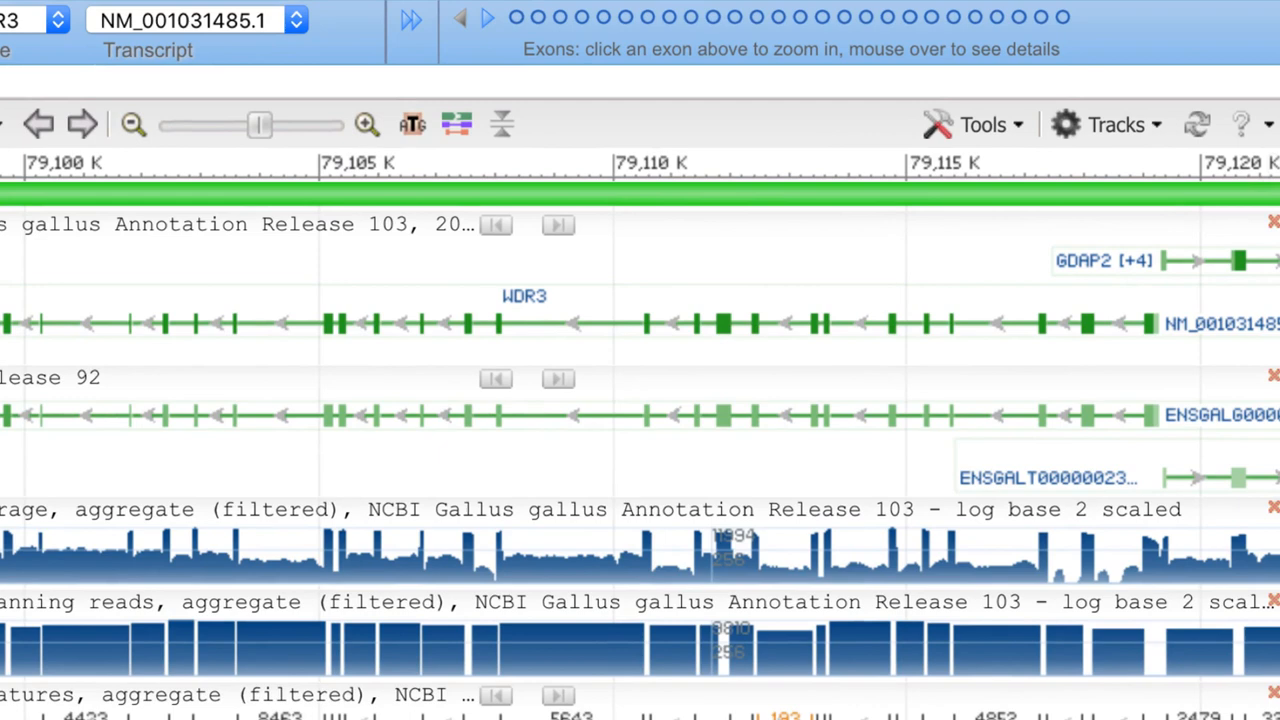
pyautogui.moveTo(1110, 124)
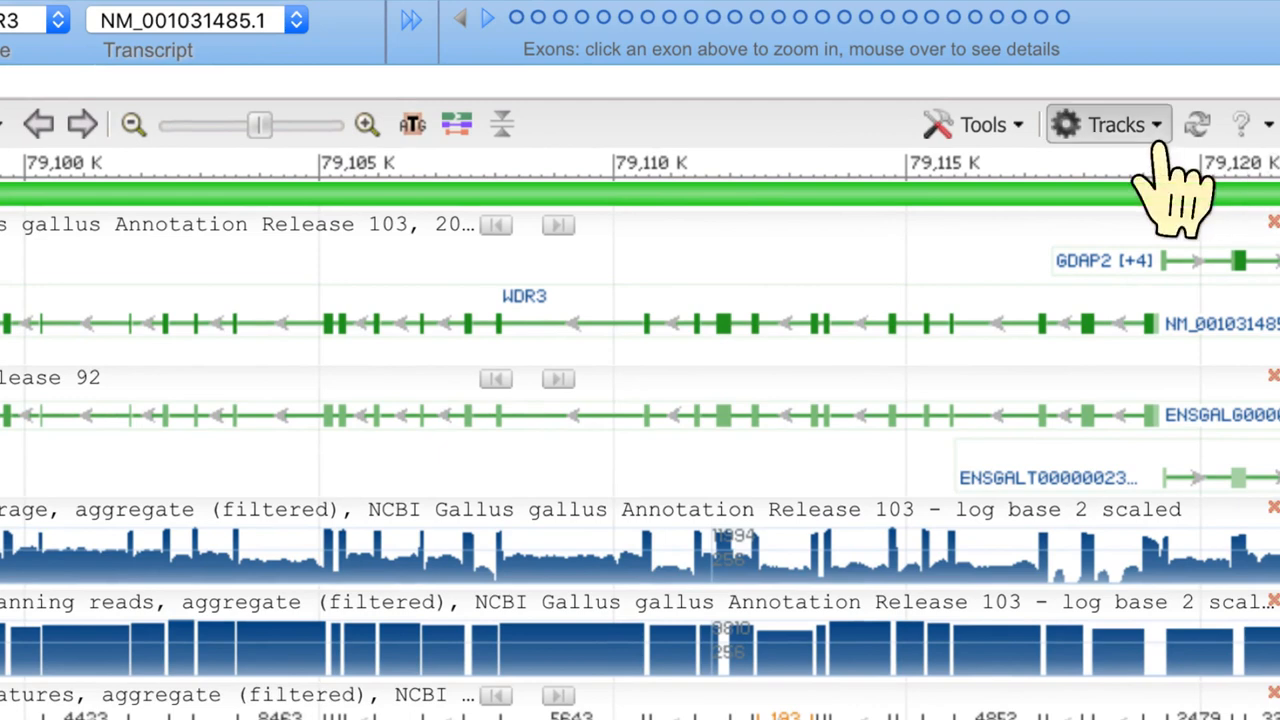
# Step: Load the Assembly Support track set and scroll down to the CH261 and J_AC clone placements
pyautogui.click(1107, 124)
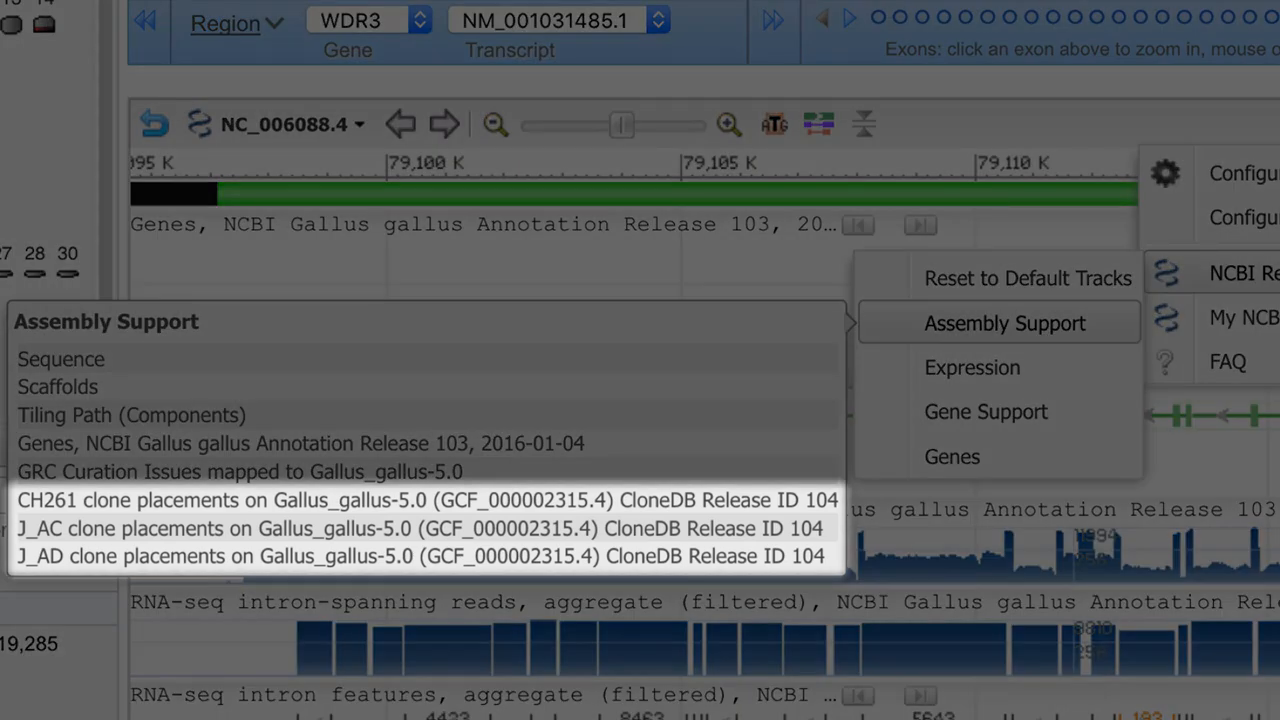
pyautogui.click(1004, 322)
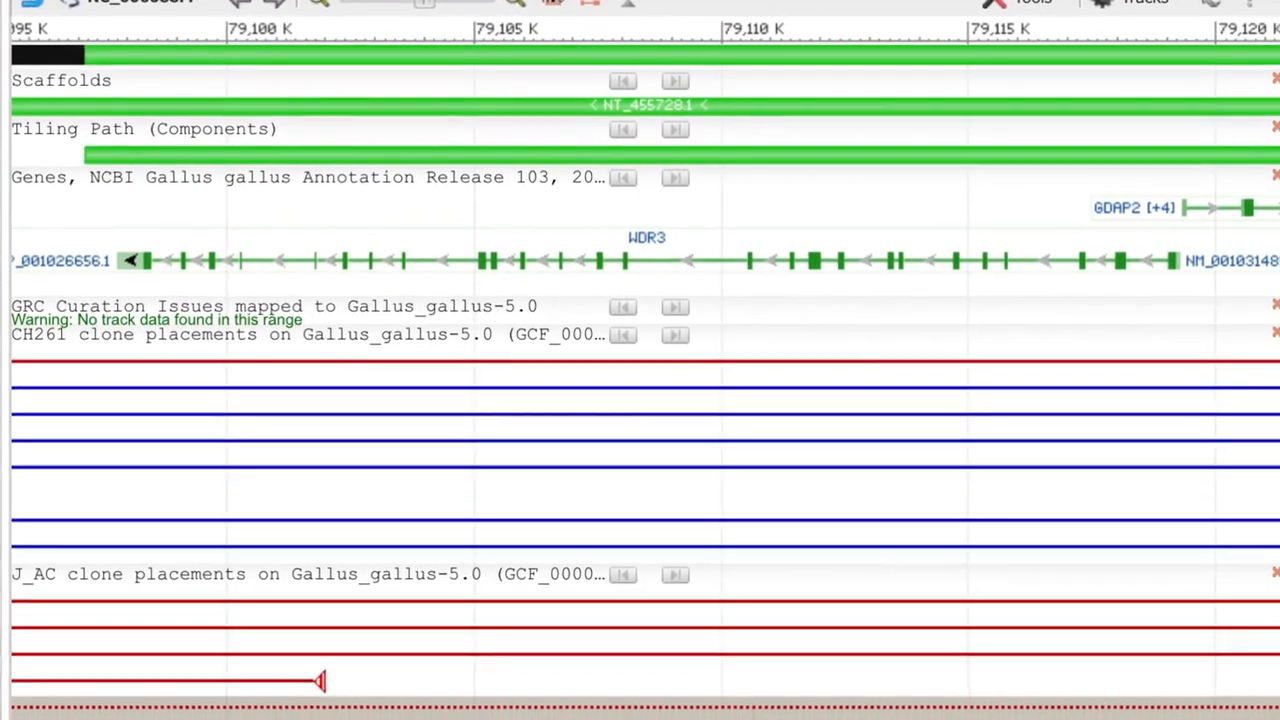
pyautogui.scroll(-3)
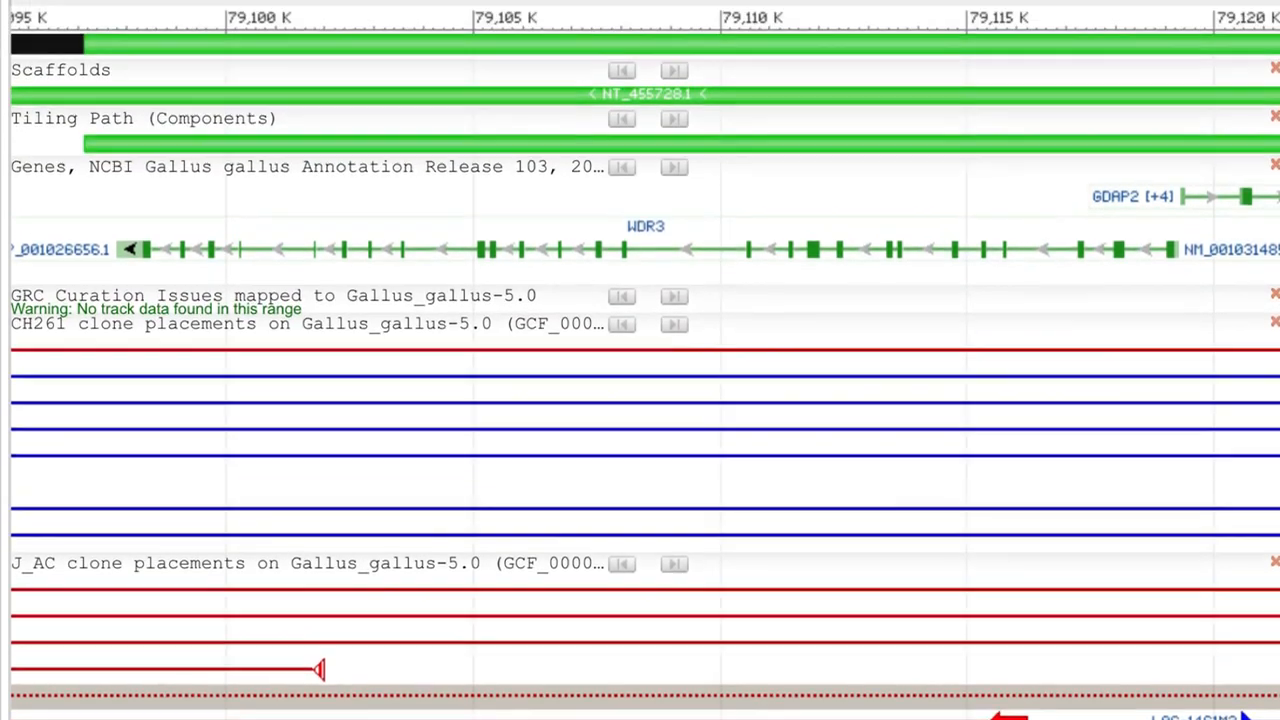
pyautogui.click(1138, 30)
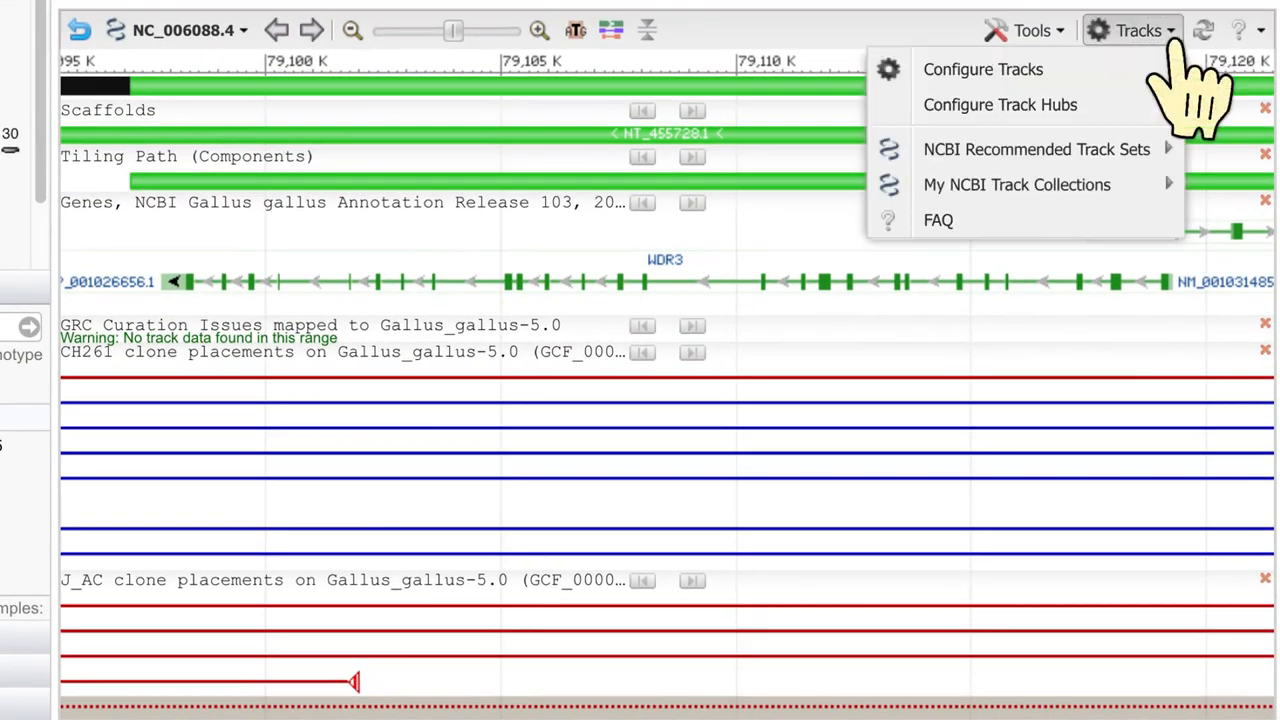
pyautogui.click(983, 69)
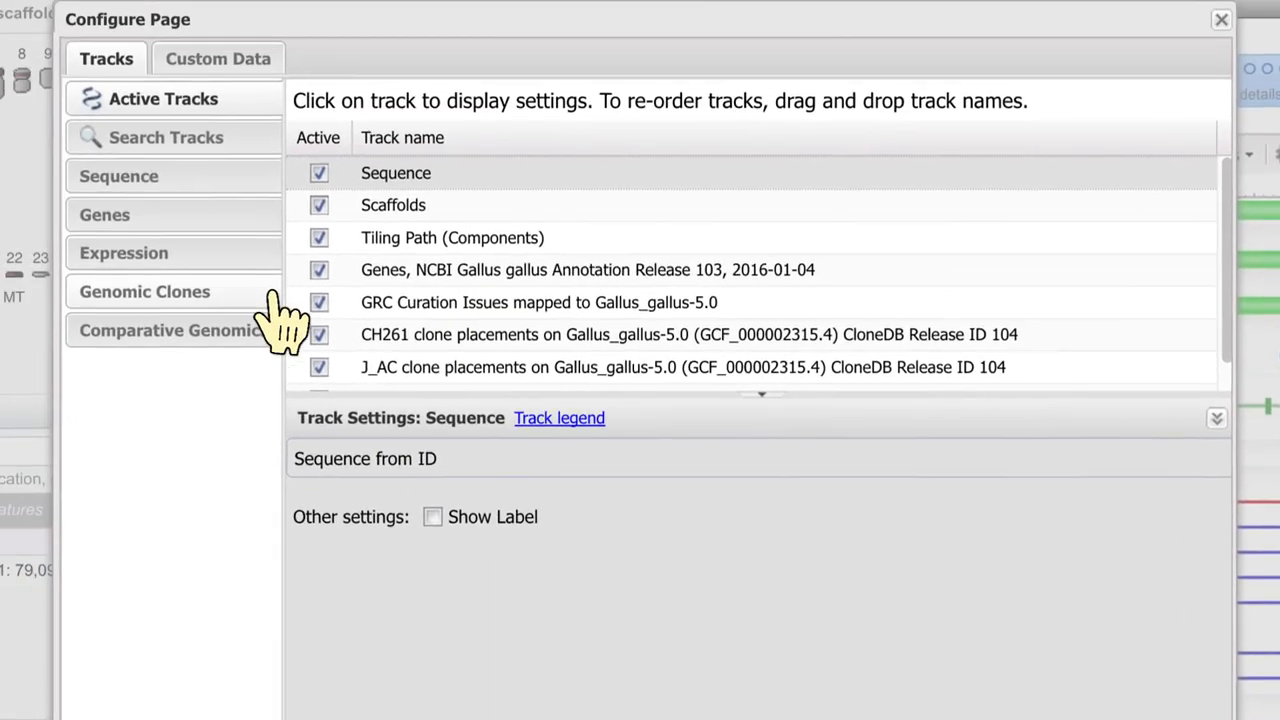
pyautogui.click(147, 291)
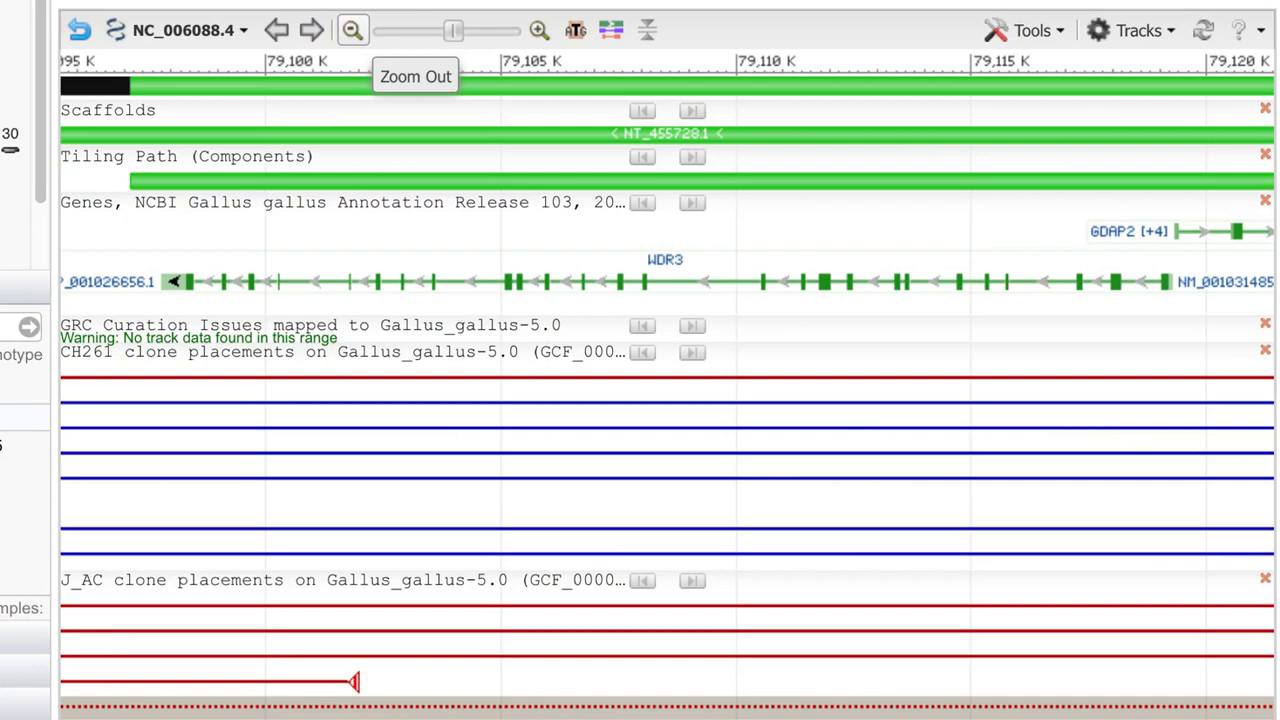
# Step: Zoom out, rename the marker over the gap to 'Gap', and scroll to the clone tracks
pyautogui.click(352, 29)
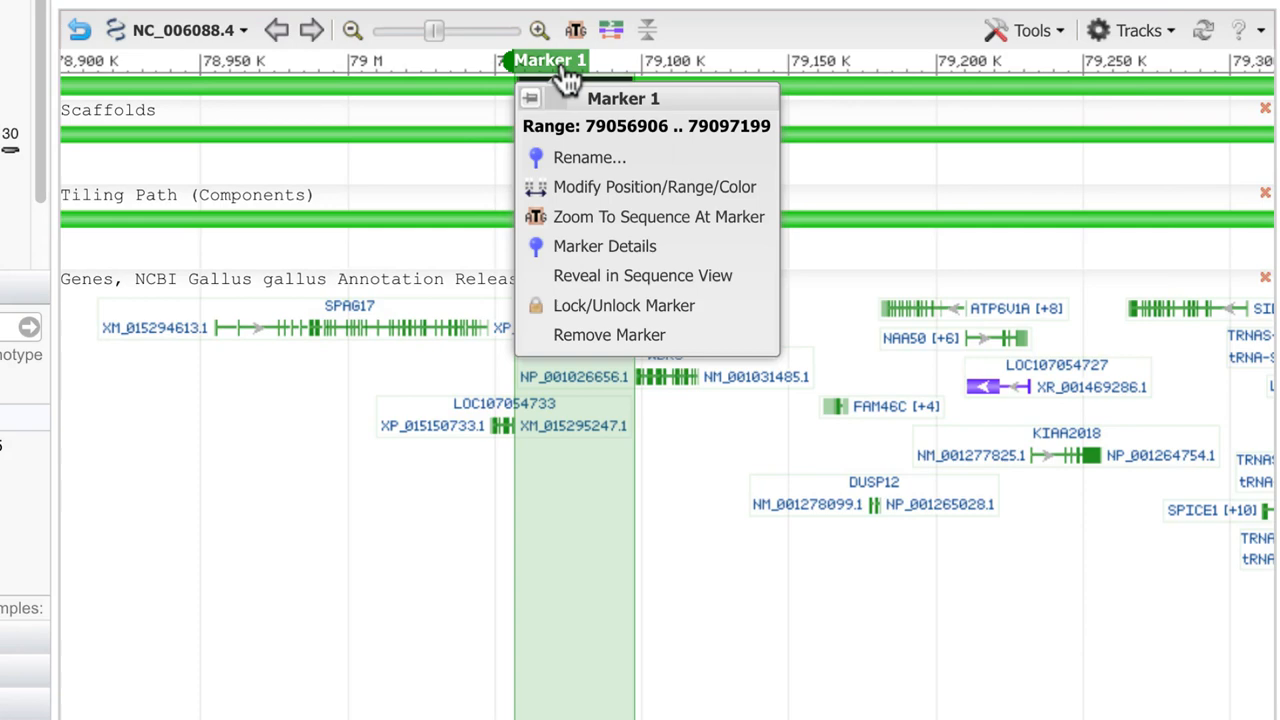
pyautogui.click(589, 157)
pyautogui.write('Gap')
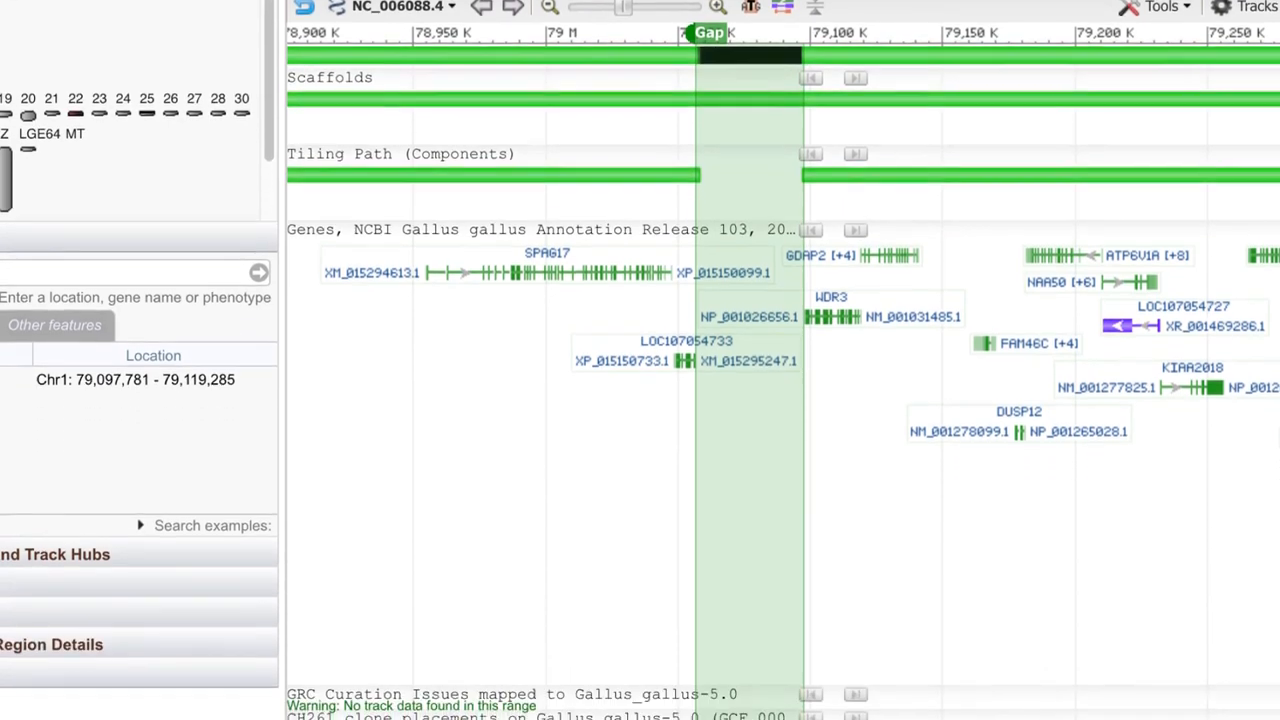
pyautogui.scroll(-3)
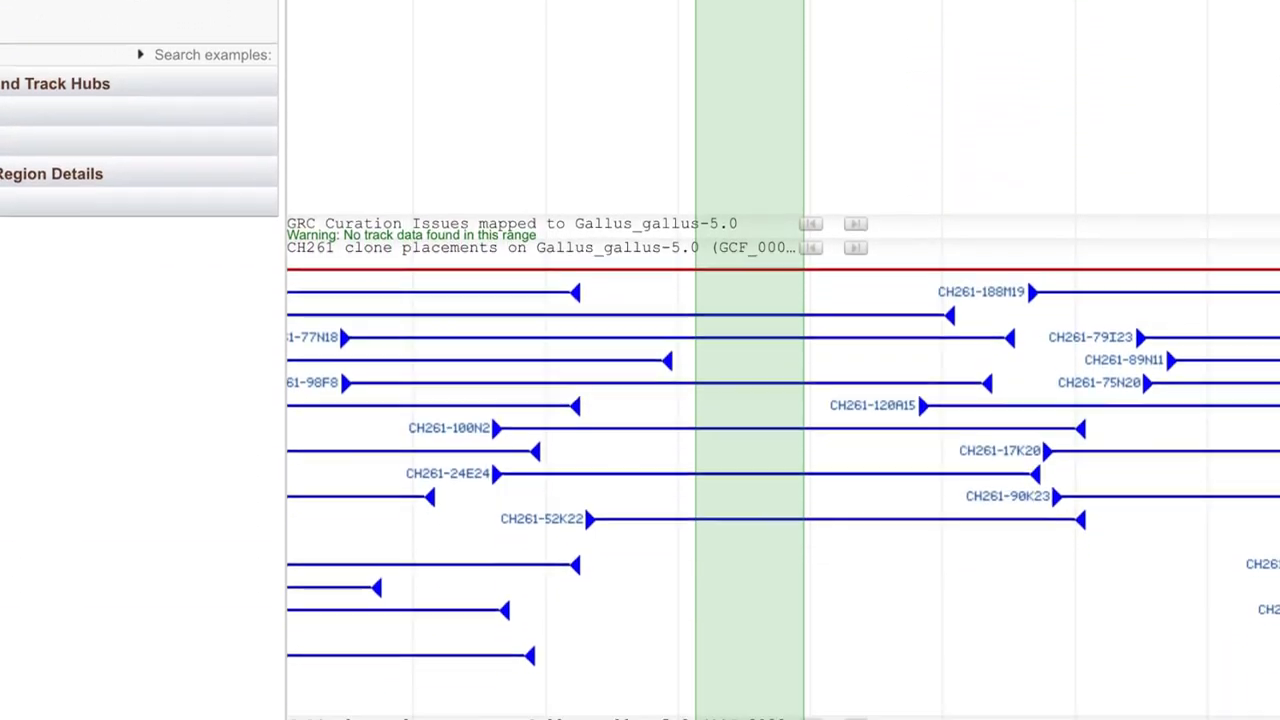
pyautogui.scroll(-3)
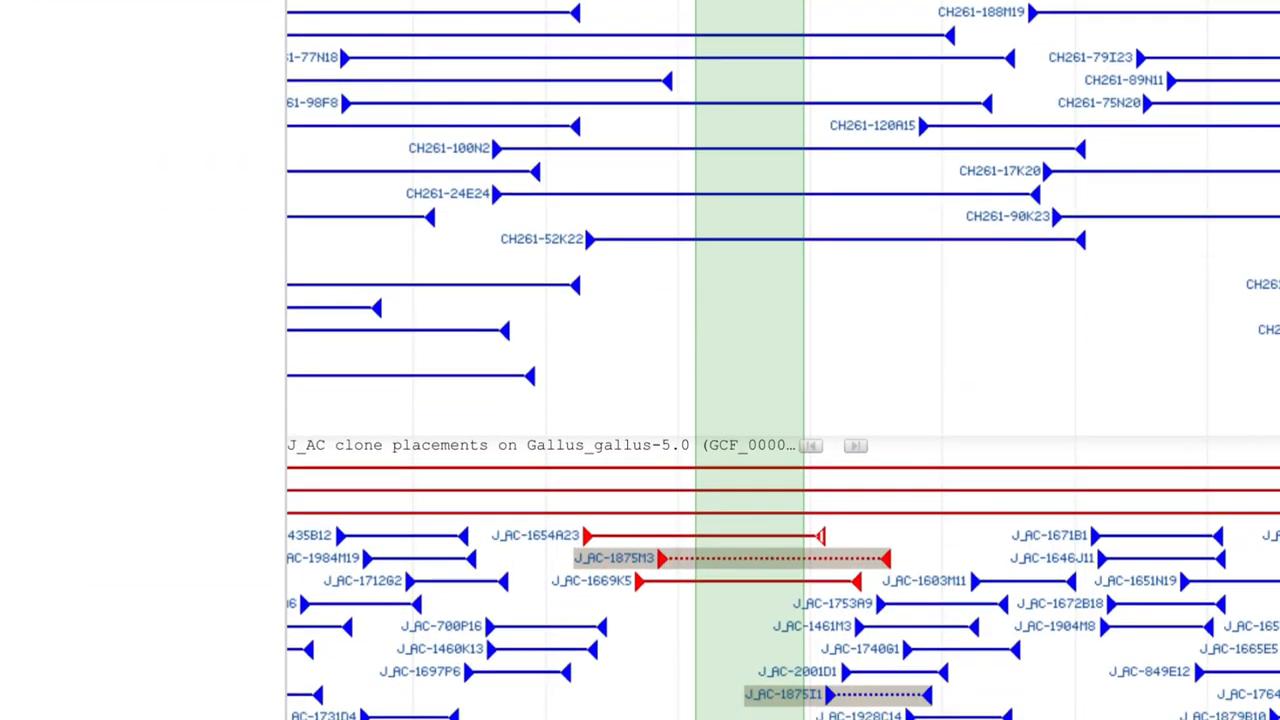